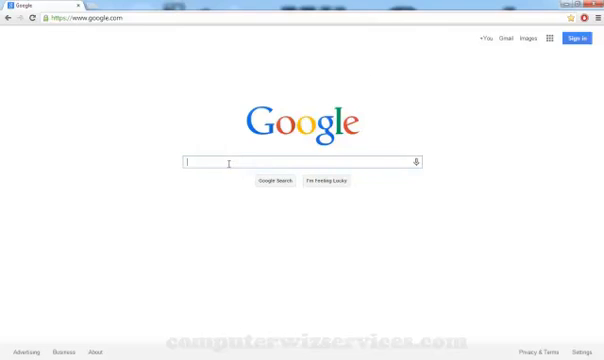
# Search Google for 'xbmc' and follow the Download sitelink to the XBMC download page
pyautogui.write('xmbc')
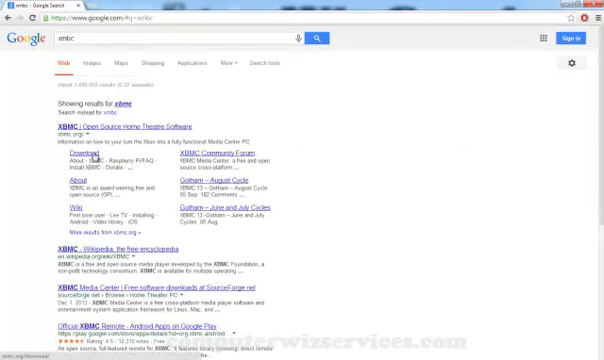
pyautogui.click(83, 161)
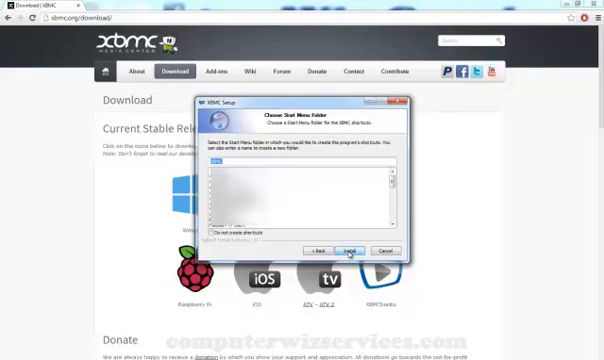
# Keep the default Start Menu folder and install XBMC
pyautogui.click(341, 249)
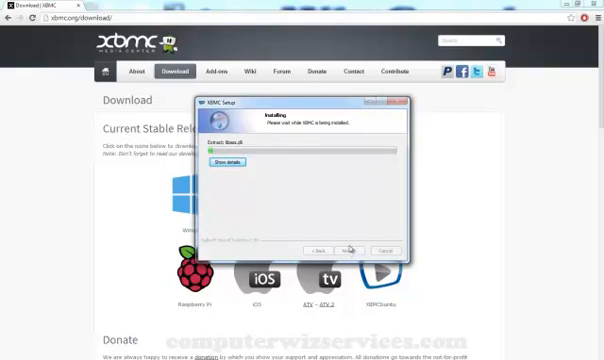
pyautogui.moveTo(486, 183)
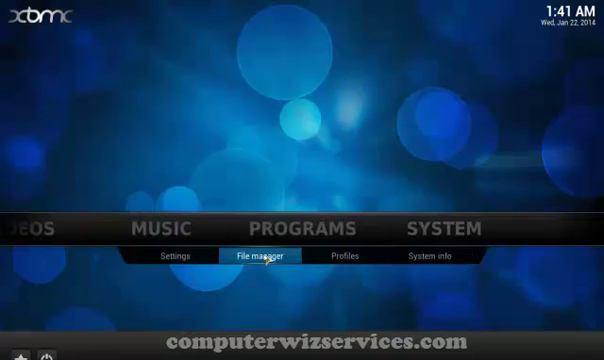
# Open File manager from the SYSTEM menu on the XBMC home screen
pyautogui.click(251, 254)
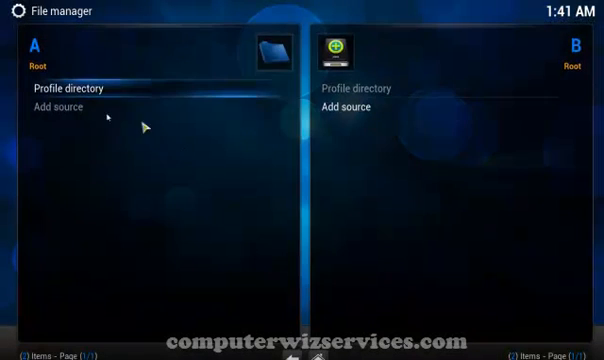
pyautogui.click(60, 107)
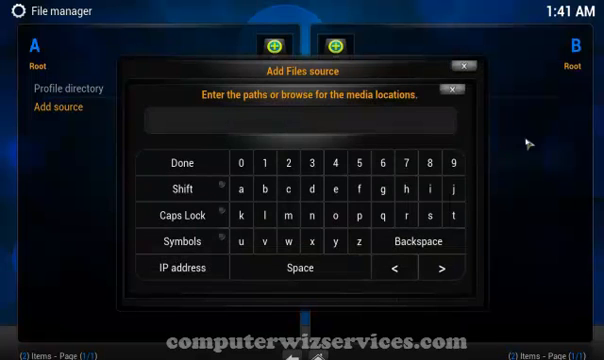
pyautogui.write('htt')
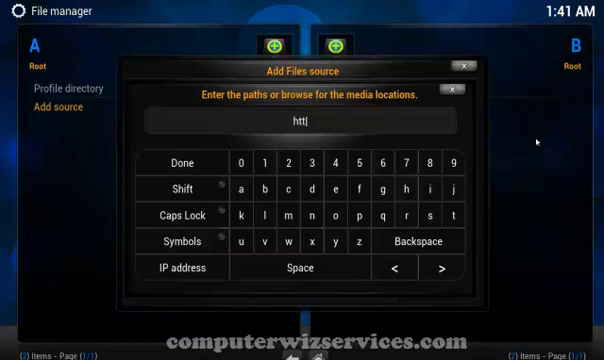
pyautogui.write('p://fusion.')
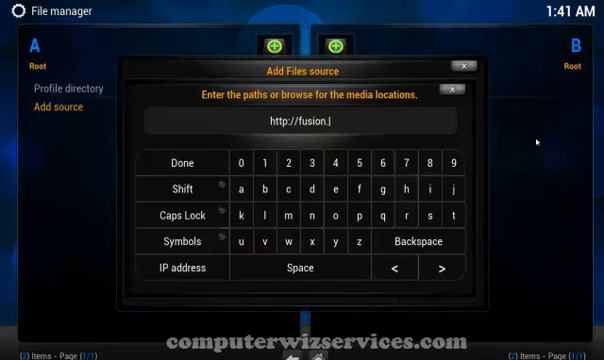
pyautogui.write('xbmchub.com')
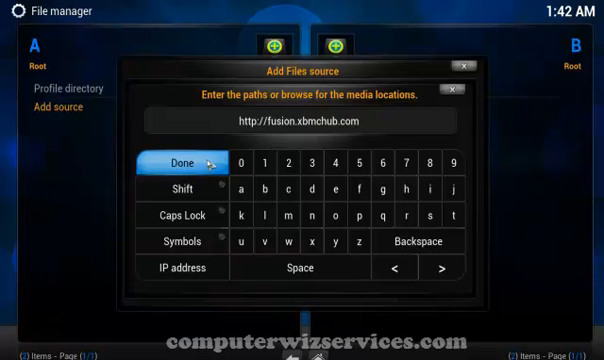
pyautogui.click(186, 158)
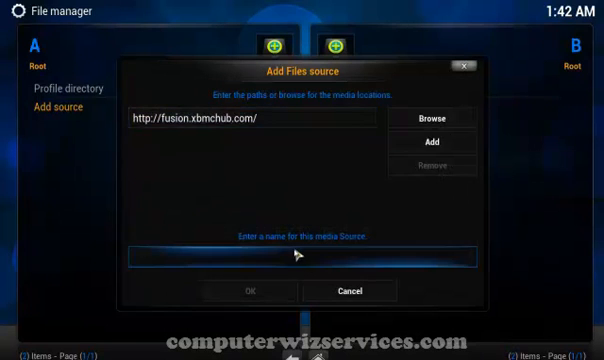
# Name the new source 'fusion' and save it
pyautogui.click(302, 257)
pyautogui.write('f')
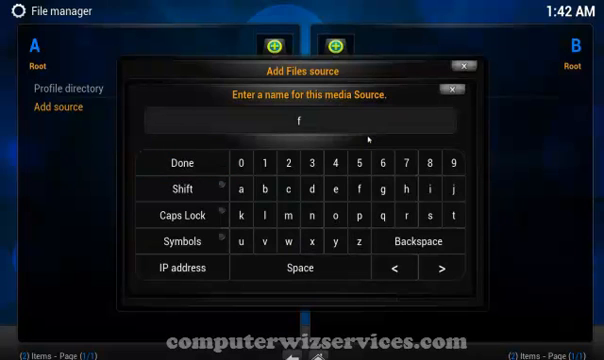
pyautogui.write('usion')
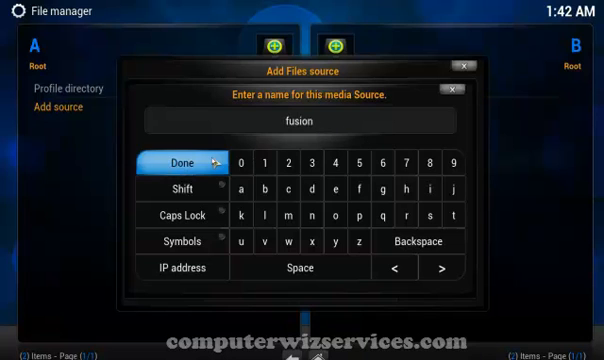
pyautogui.click(188, 159)
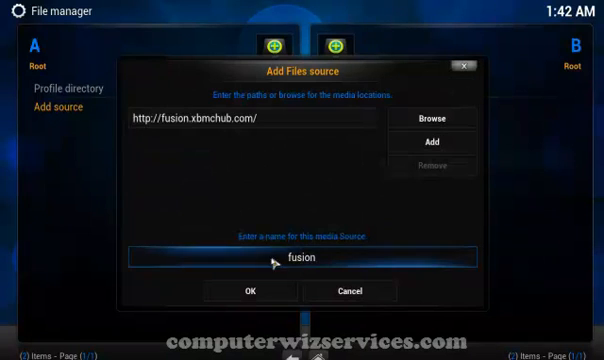
pyautogui.click(251, 291)
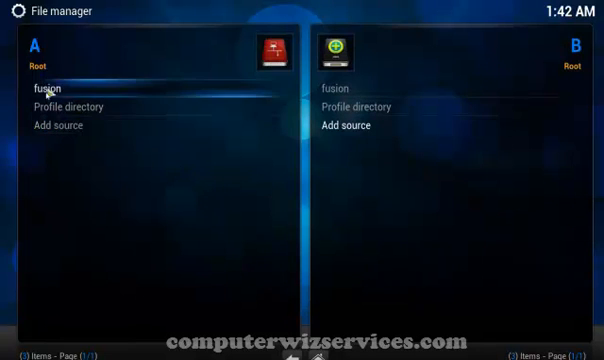
# Leave the File manager and return to the XBMC home menu
pyautogui.click(66, 125)
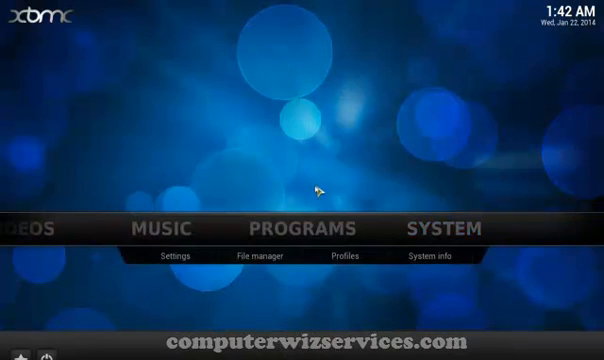
pyautogui.moveTo(453, 255)
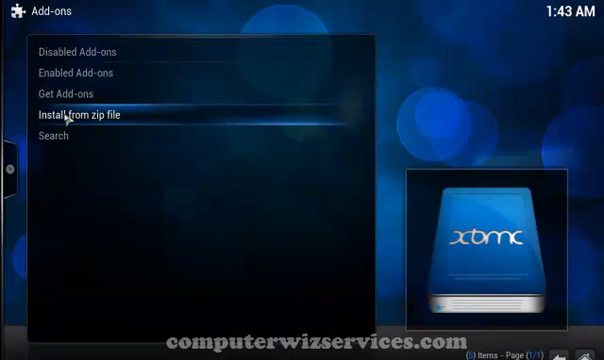
# Choose Install from zip file and open the fusion source in the browse list
pyautogui.click(90, 114)
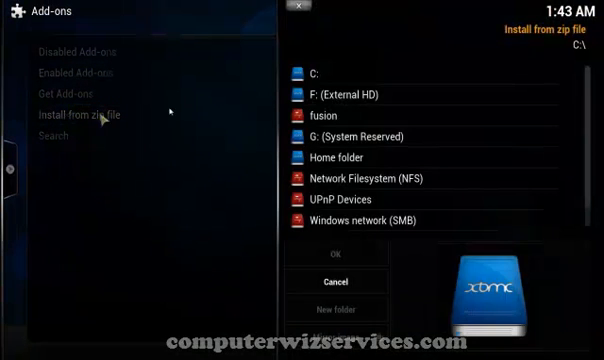
pyautogui.click(320, 117)
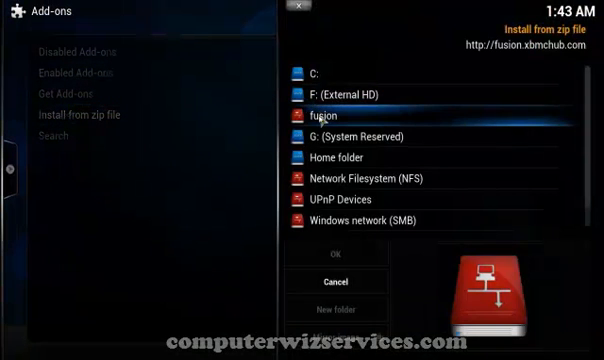
pyautogui.doubleClick(328, 117)
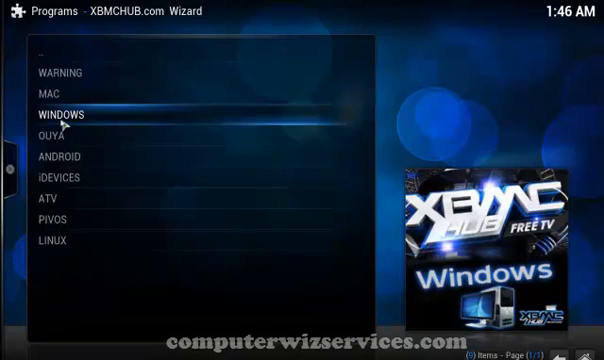
# Run the XBMCHUB.com Wizard's WINDOWS installation to add its video add-ons
pyautogui.click(60, 114)
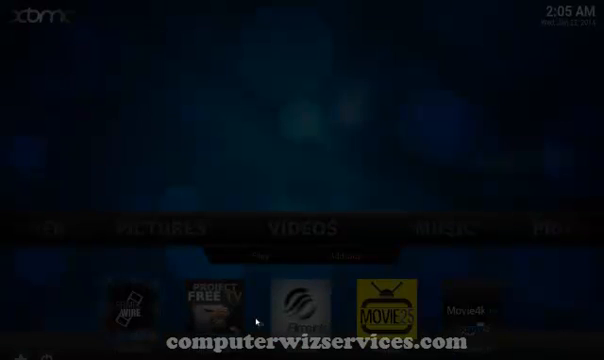
pyautogui.moveTo(420, 291)
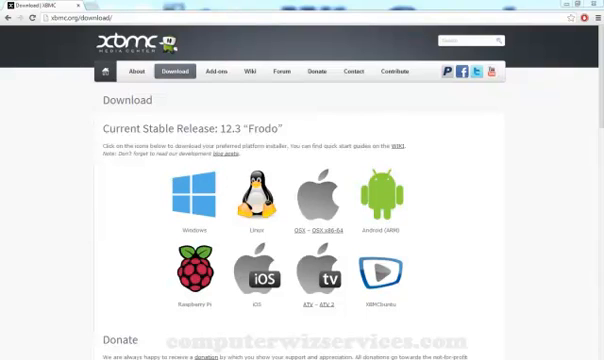
# Relaunch XBMC from its shortcut beside the Chrome window
pyautogui.click(10, 355)
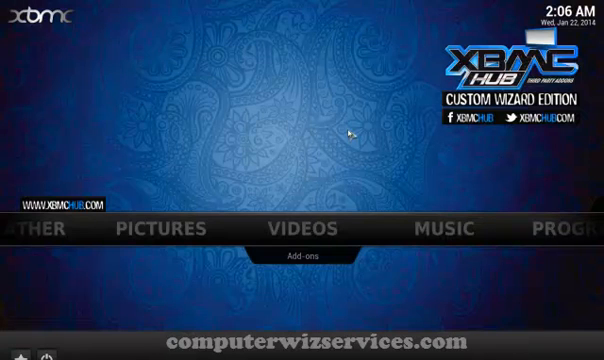
# Open Add-ons under VIDEOS on the XBMCHUB custom home screen
pyautogui.click(301, 231)
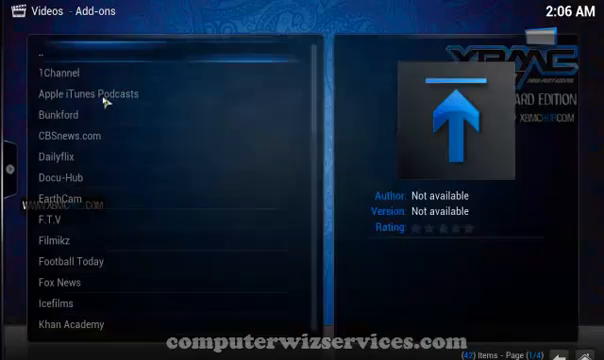
pyautogui.click(60, 72)
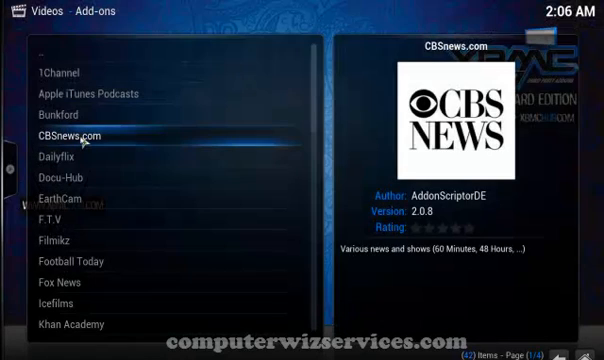
pyautogui.click(60, 159)
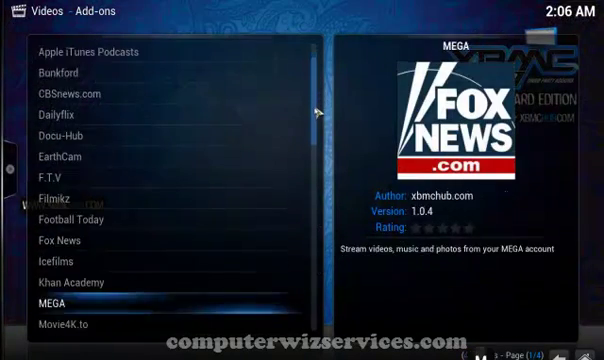
pyautogui.scroll(-3)
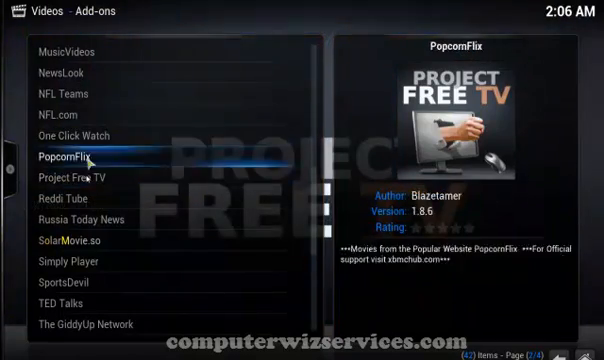
pyautogui.click(75, 247)
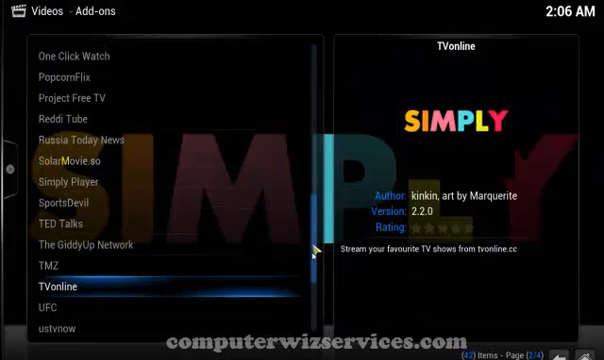
pyautogui.scroll(-3)
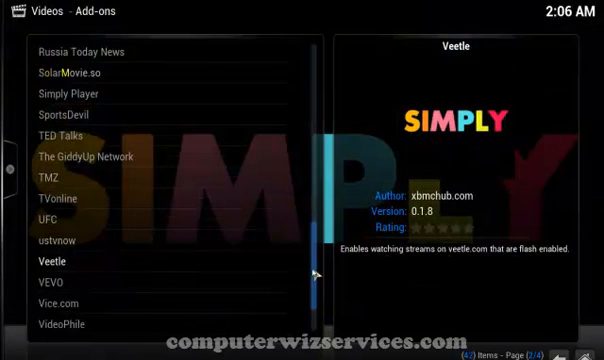